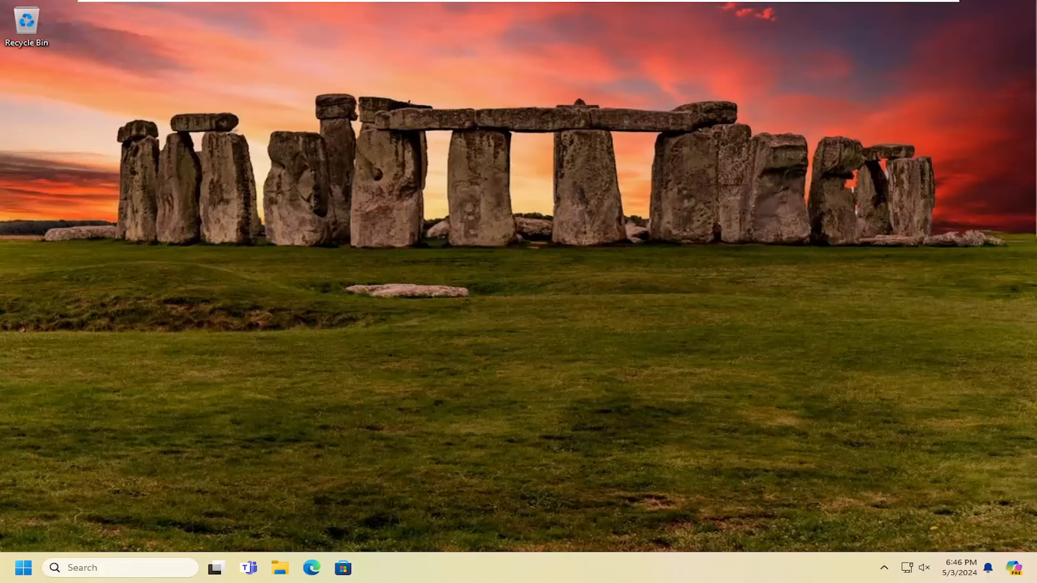
mouse_move(709, 316)
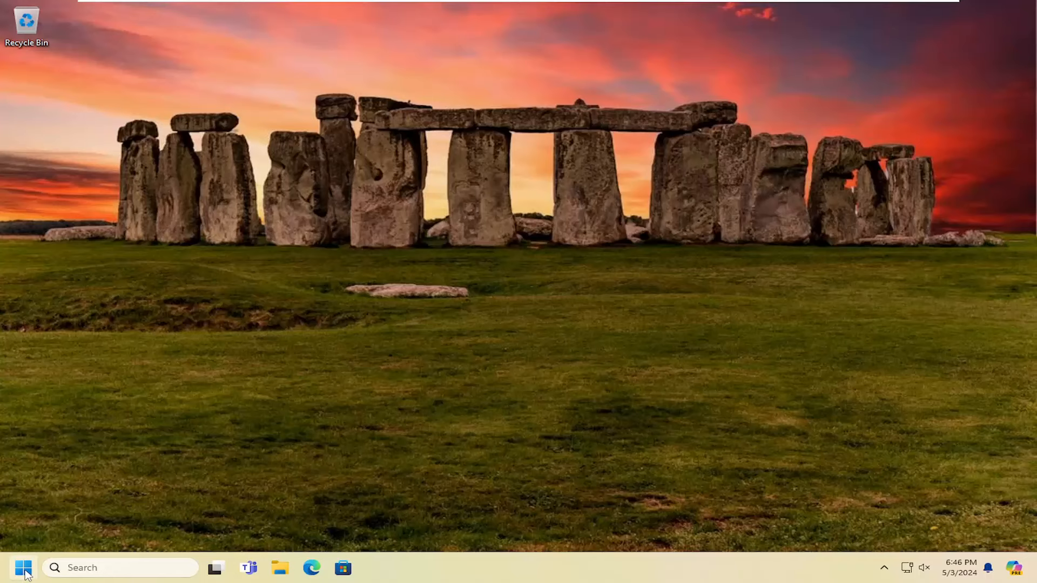
Search for 'cmd' and run Command Prompt as administrator
text(cmd)
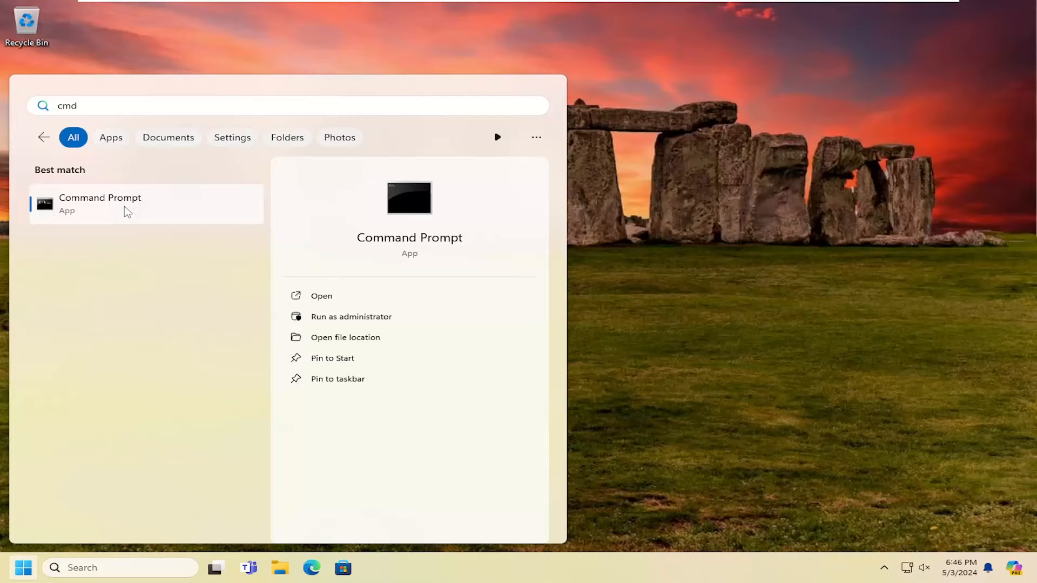
right_click(128, 212)
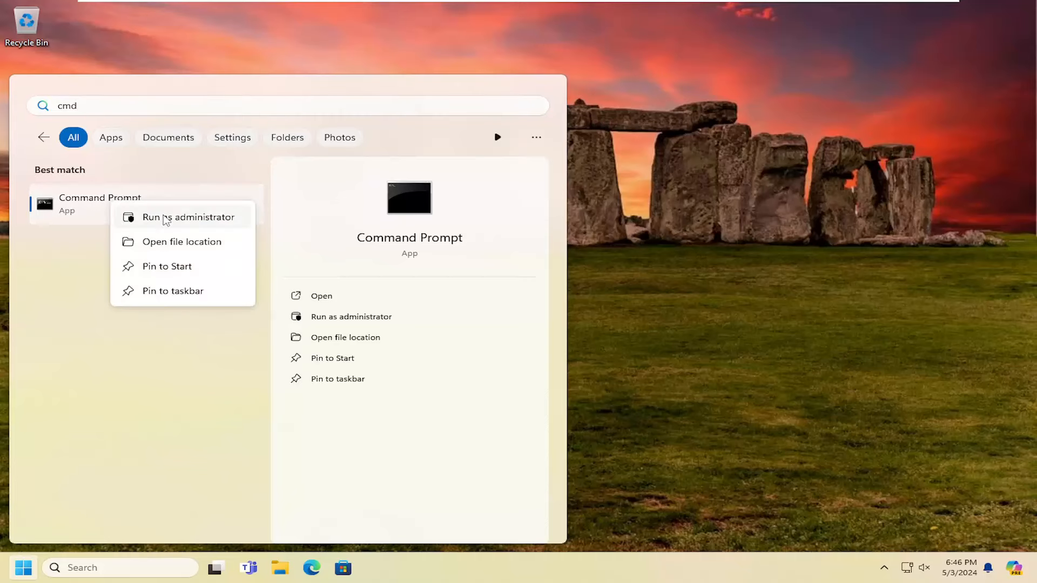
click(183, 218)
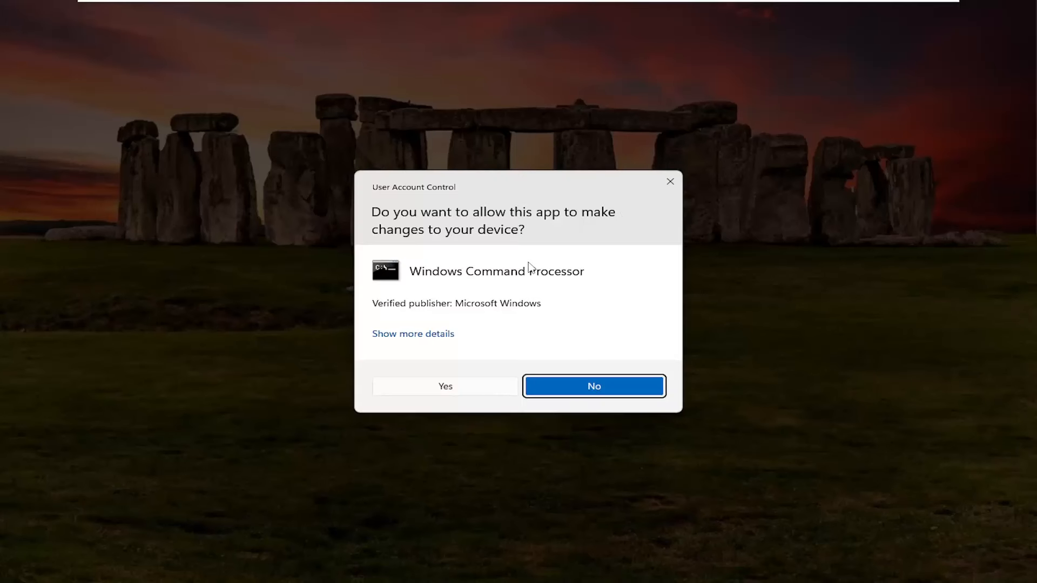
Approve the User Account Control prompt and run sfc /scannow in the elevated Command Prompt
click(594, 386)
text(s)
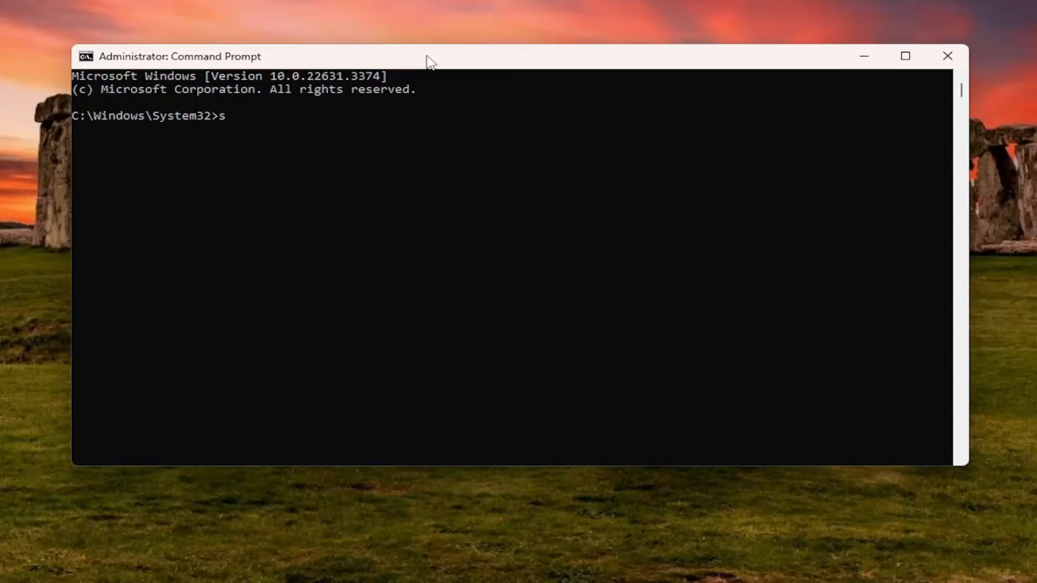
text(fc /scannow)
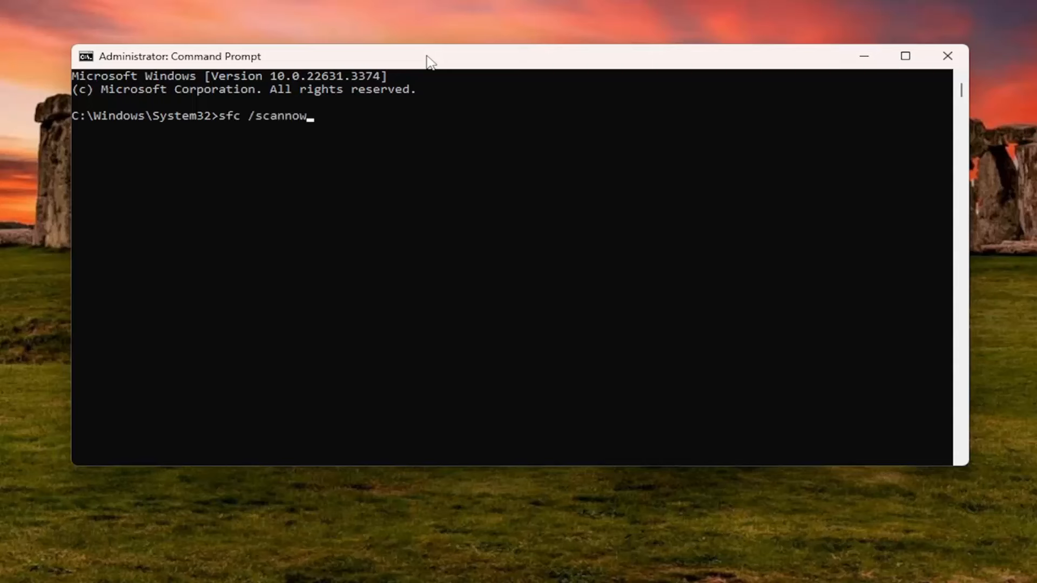
mouse_move(250, 179)
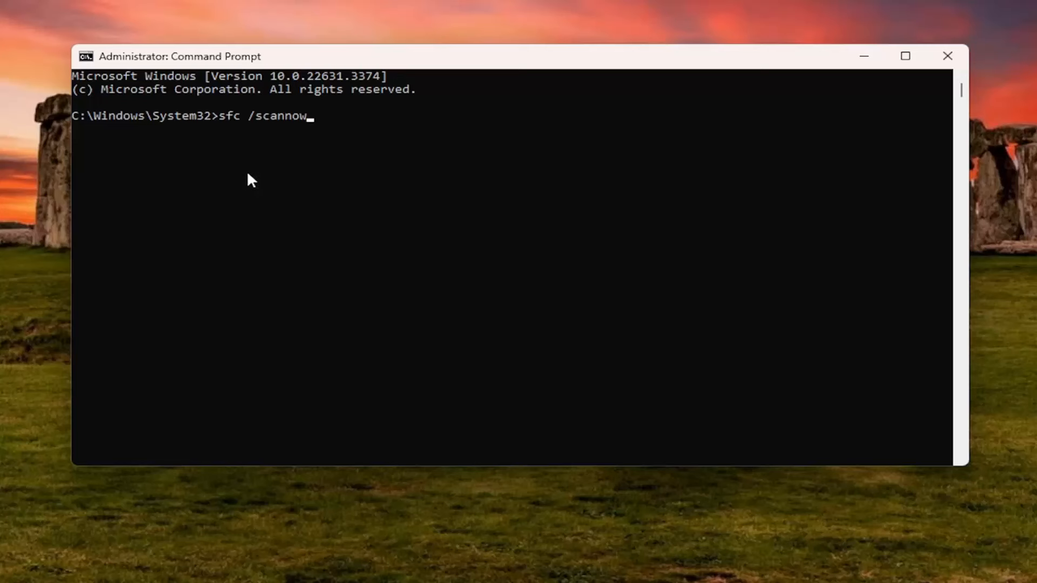
key(Enter)
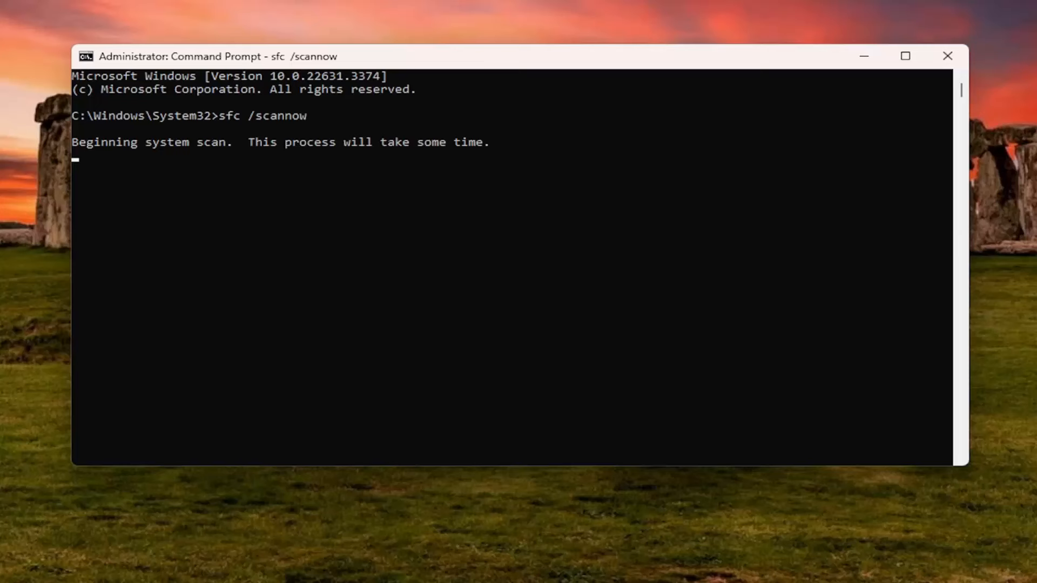